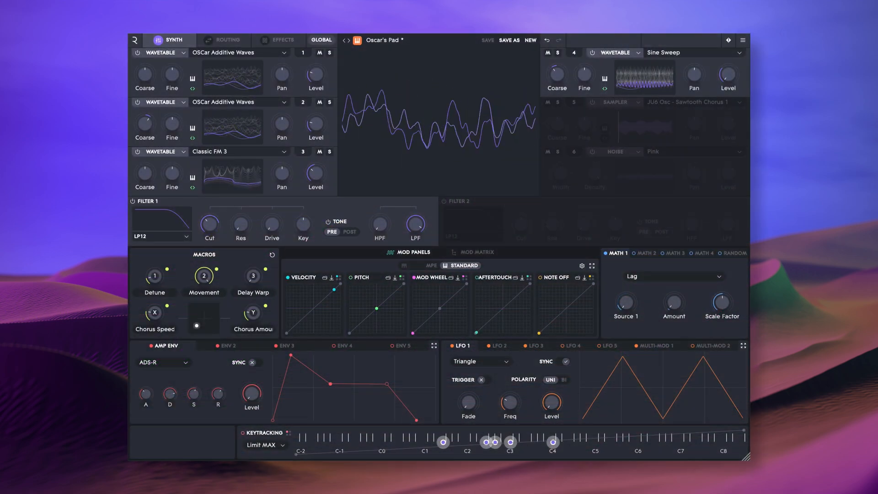
# Browse source 1's wavetable categories (Acoustic, Additive, Analog, Basics) and keep Sawtooth.
pyautogui.click(184, 52)
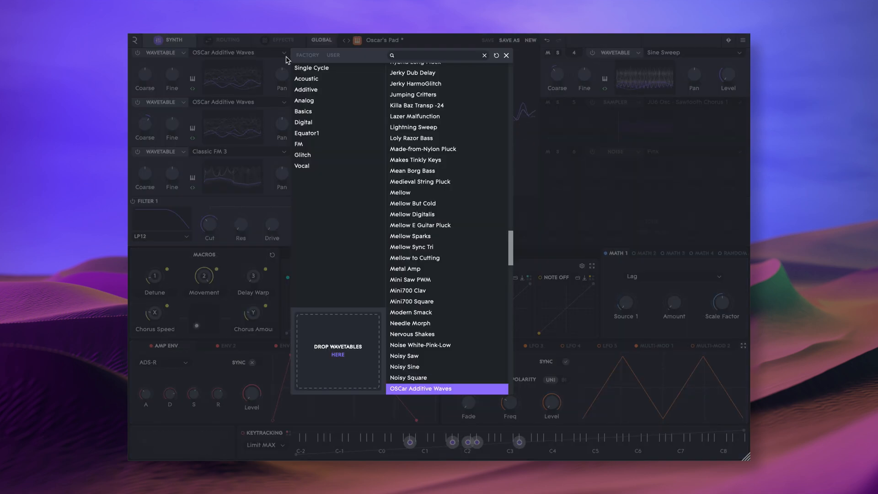
pyautogui.click(306, 78)
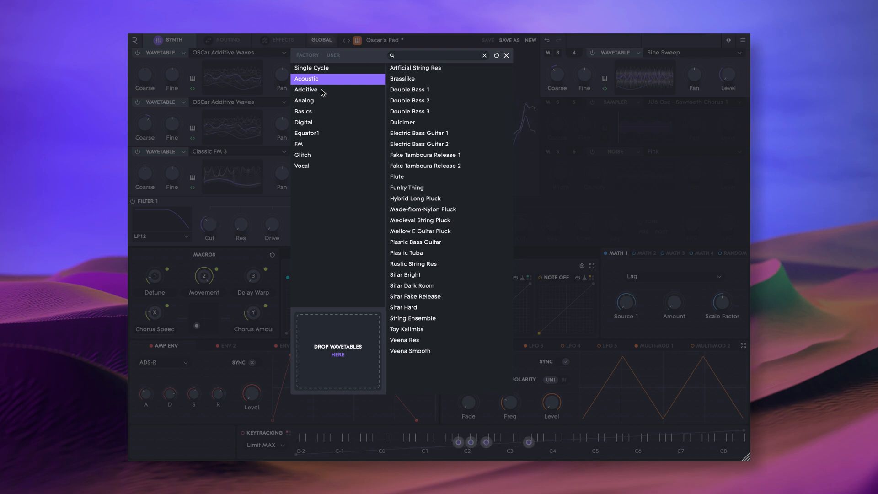
pyautogui.click(305, 90)
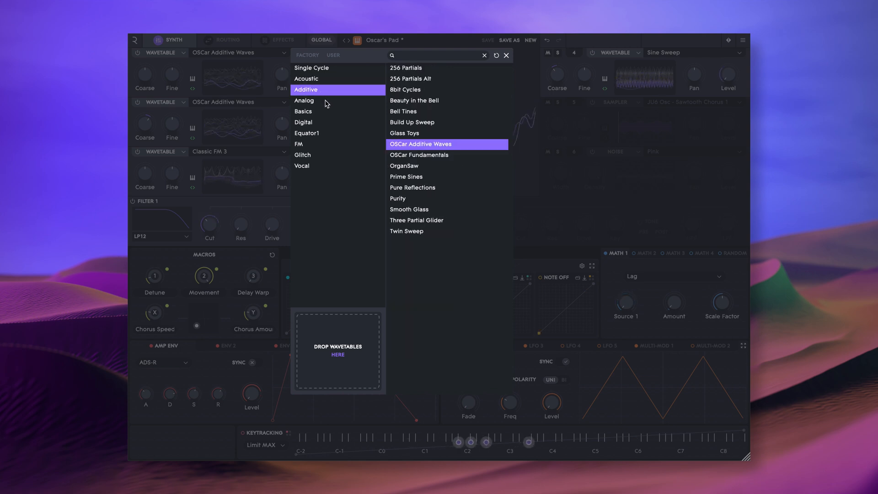
pyautogui.click(304, 100)
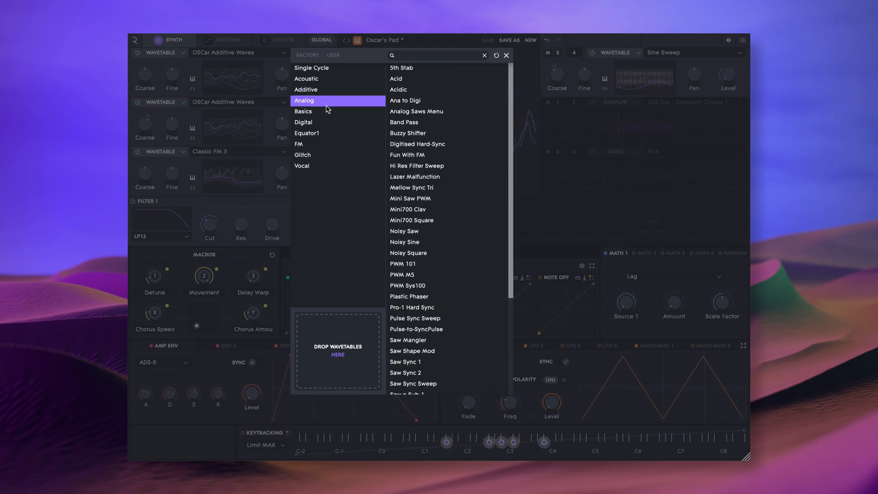
pyautogui.click(303, 110)
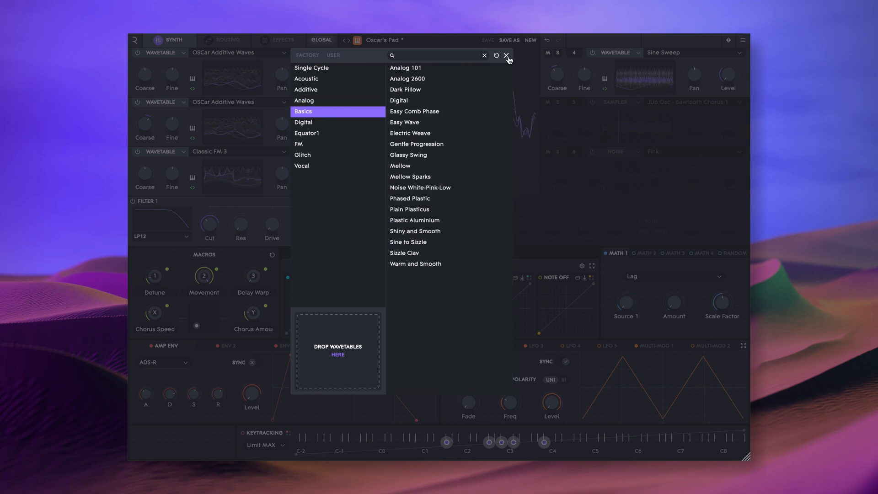
pyautogui.click(507, 56)
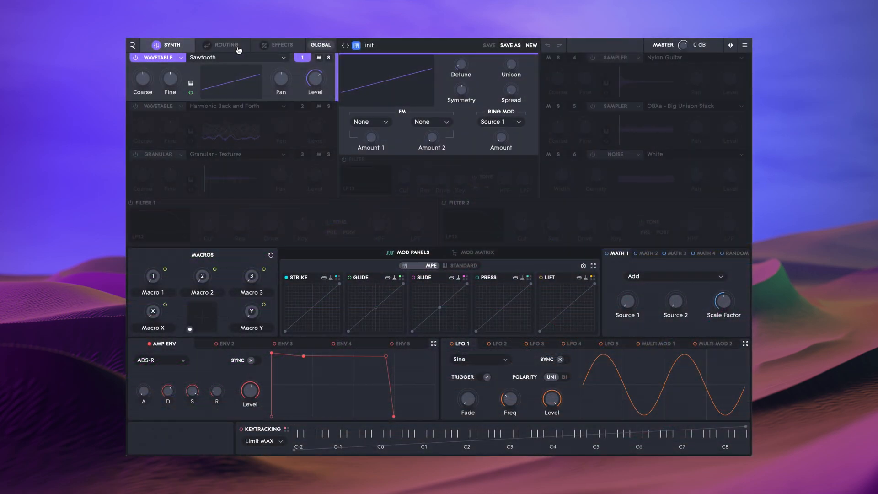
# Load the OSCar Additive Waves wavetable onto source 1 from the wavetable browser.
pyautogui.click(235, 56)
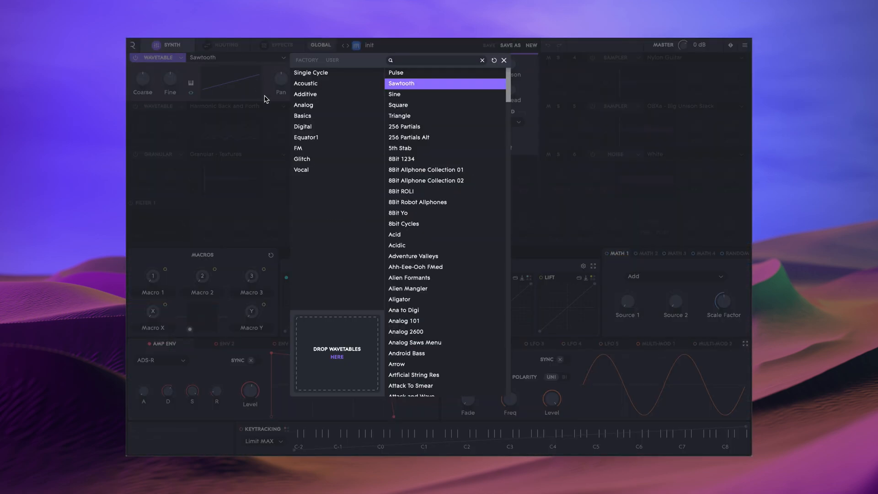
pyautogui.click(319, 138)
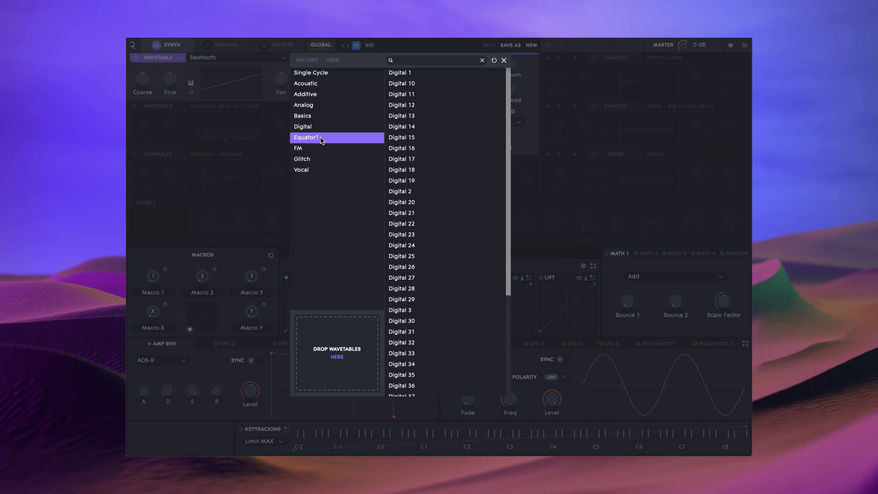
pyautogui.moveTo(321, 73)
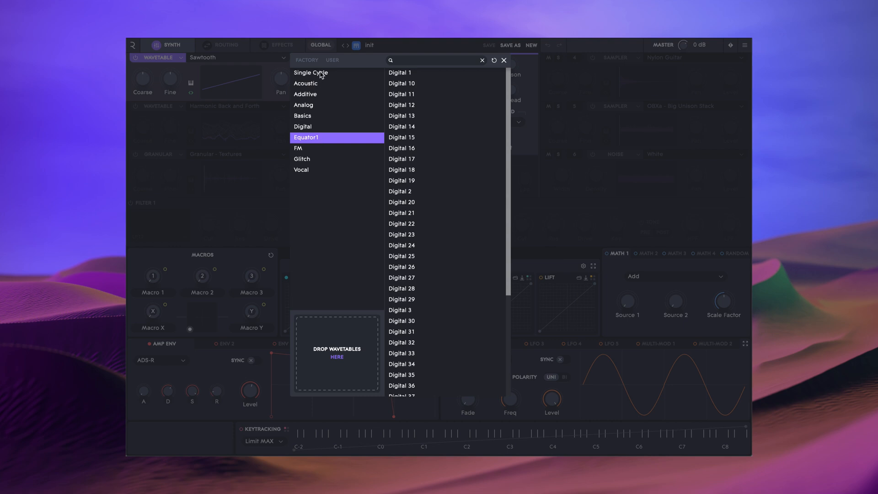
pyautogui.click(312, 72)
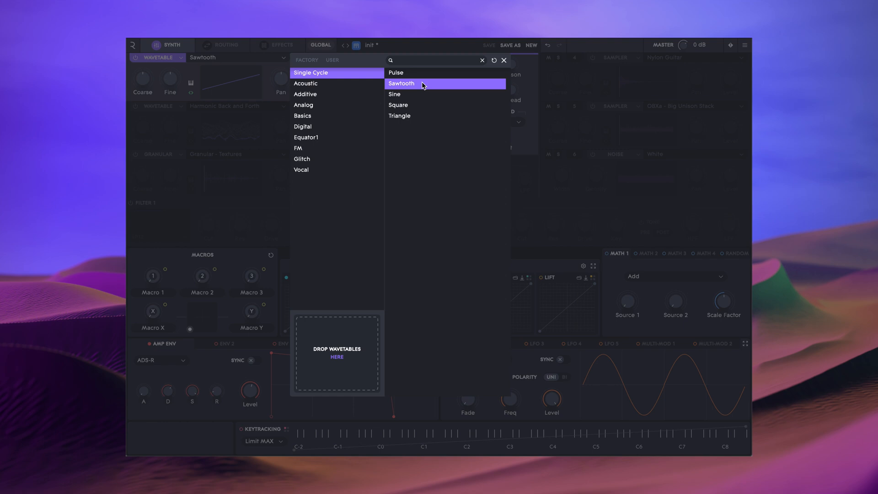
pyautogui.moveTo(392, 93)
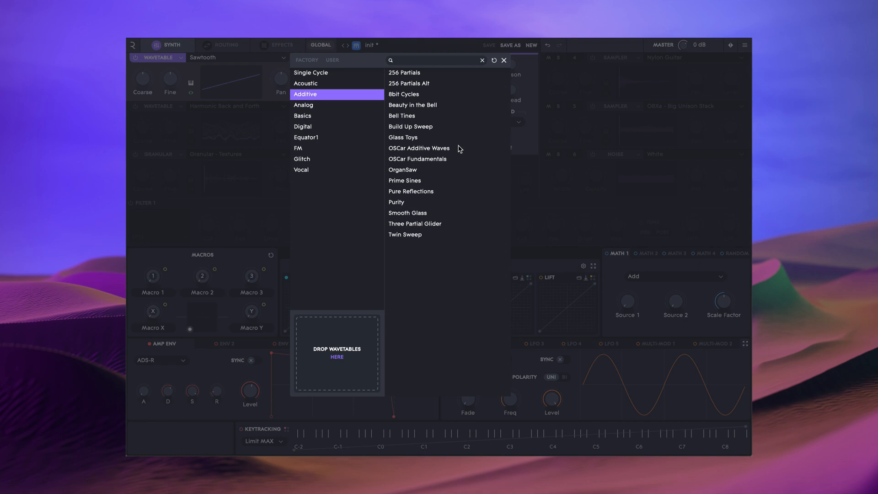
pyautogui.click(419, 148)
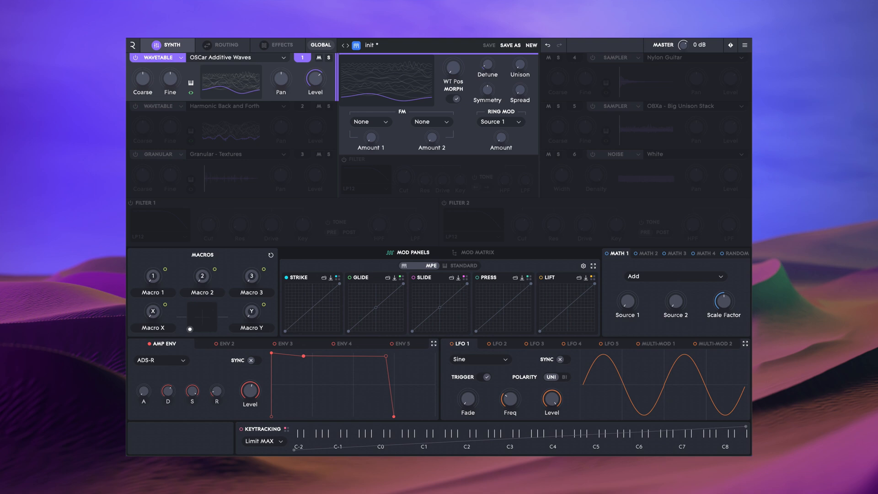
pyautogui.moveTo(453, 66)
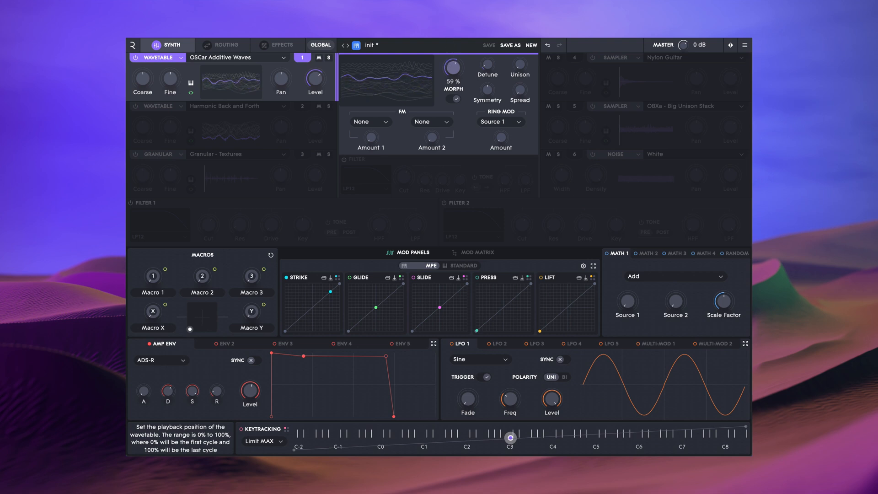
pyautogui.moveTo(452, 66); pyautogui.dragTo(452, 84)
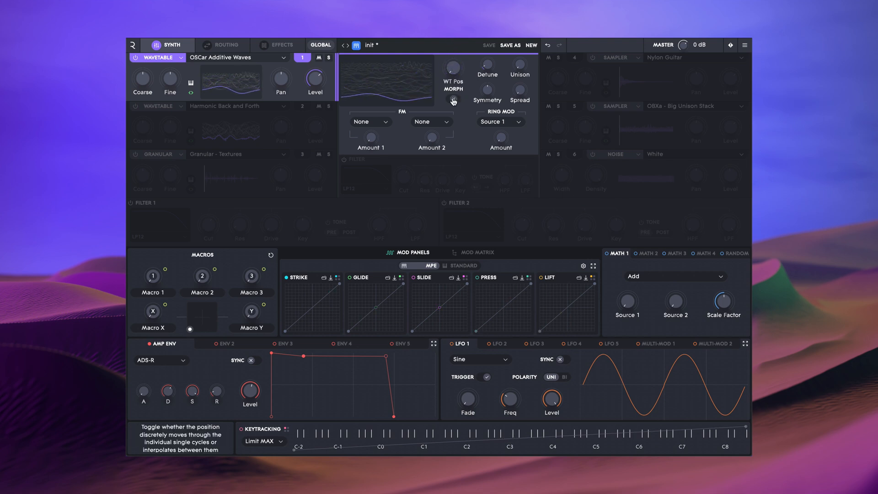
pyautogui.moveTo(452, 69); pyautogui.dragTo(452, 56)
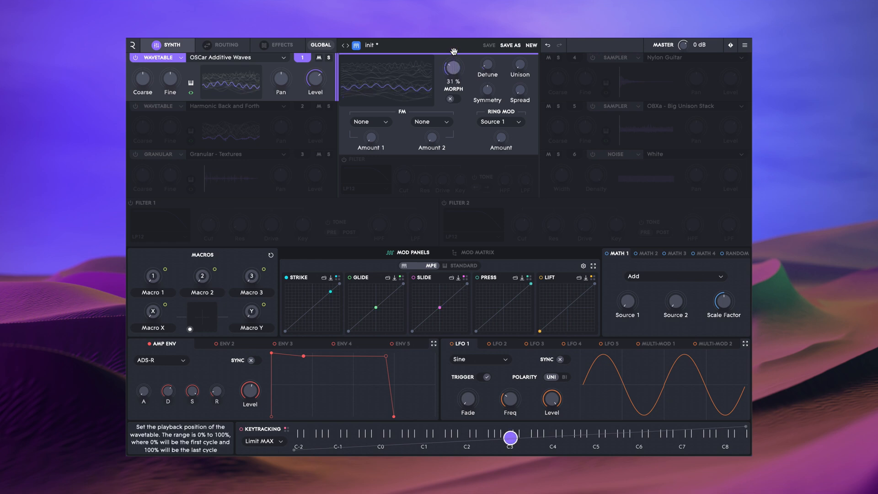
pyautogui.moveTo(450, 73); pyautogui.dragTo(457, 53)
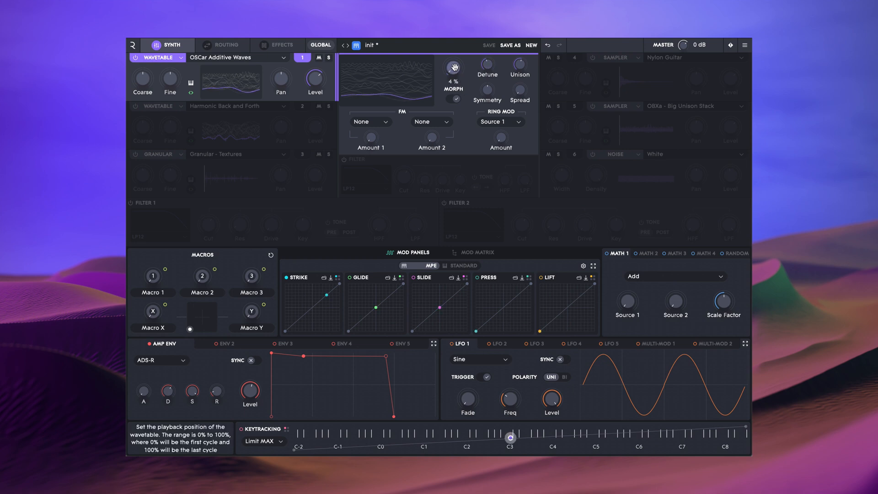
pyautogui.moveTo(452, 66); pyautogui.dragTo(451, 50)
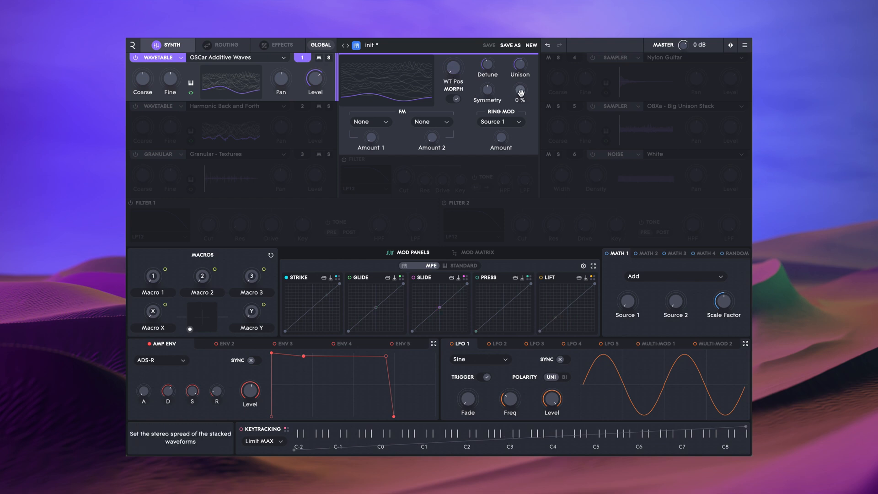
# Sweep source 1's stereo spread, wavetable position and Symmetry phase distortion.
pyautogui.moveTo(520, 91); pyautogui.dragTo(520, 79)
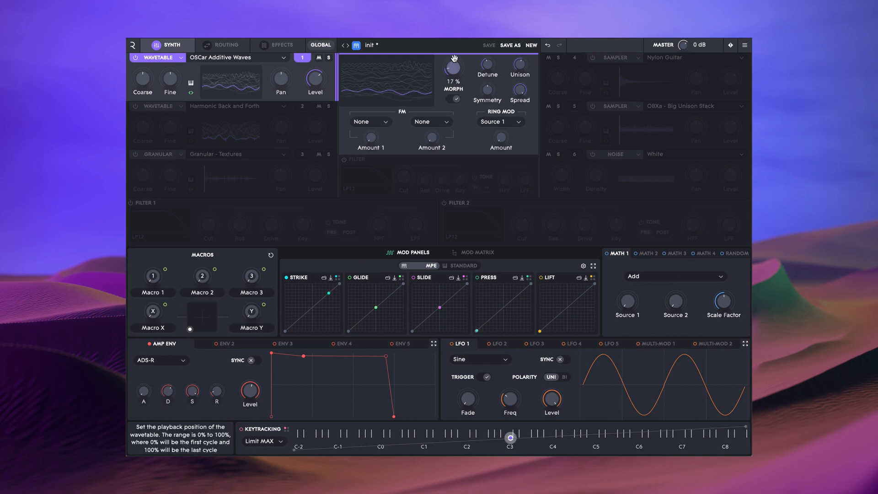
pyautogui.moveTo(453, 65); pyautogui.dragTo(453, 55)
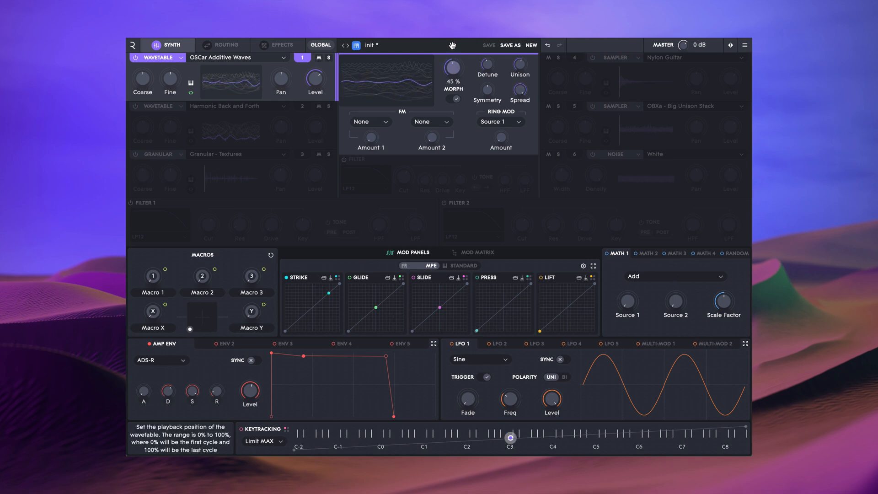
pyautogui.moveTo(454, 64); pyautogui.dragTo(454, 90)
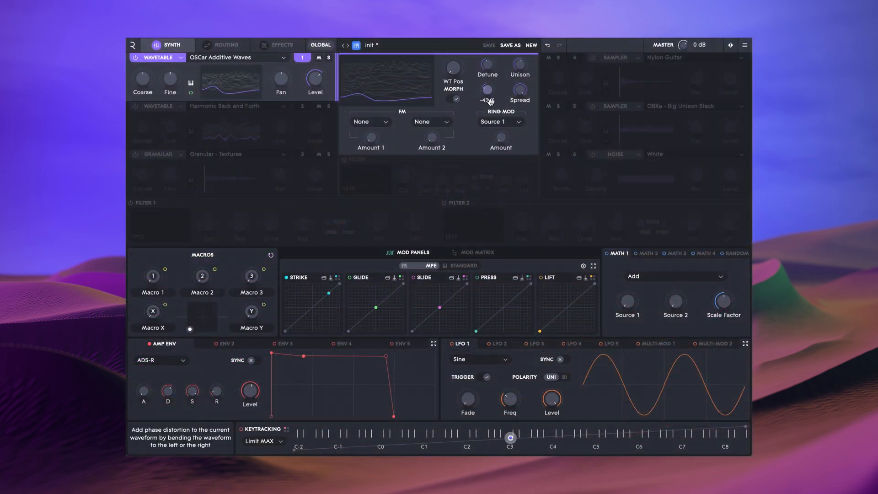
pyautogui.moveTo(487, 90); pyautogui.dragTo(487, 71)
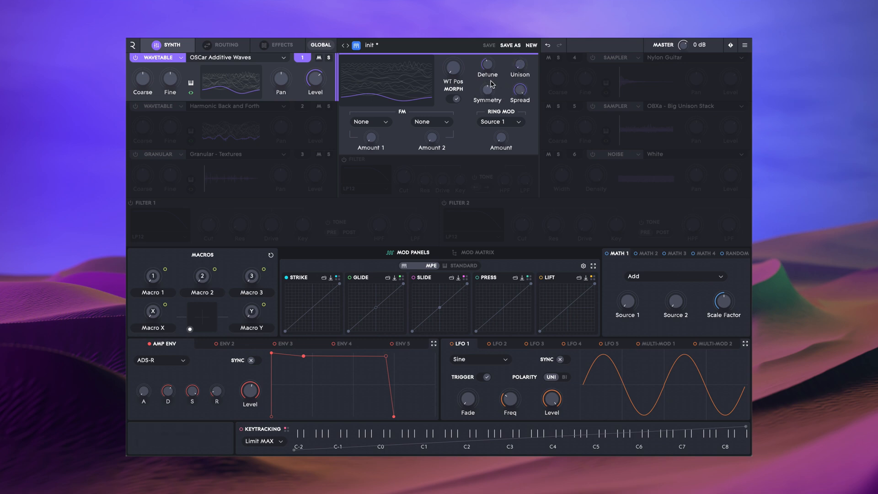
# Set source 1's FM modulator to Source 2.
pyautogui.click(370, 122)
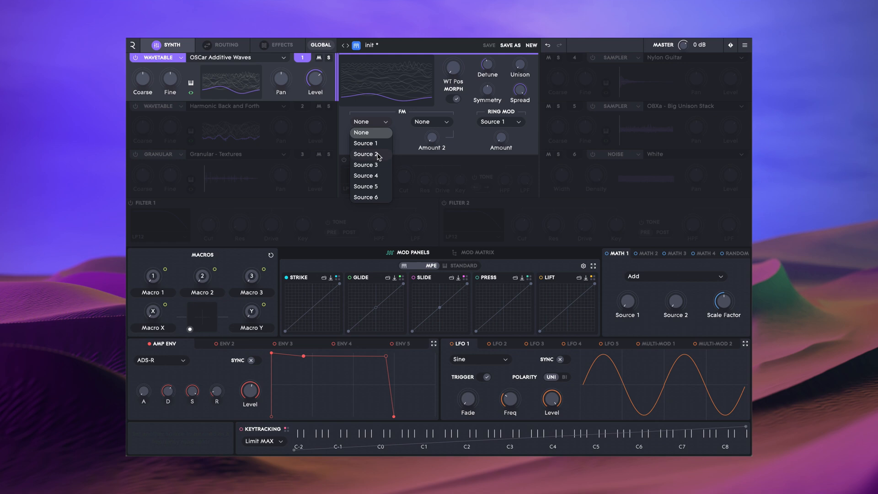
pyautogui.click(365, 154)
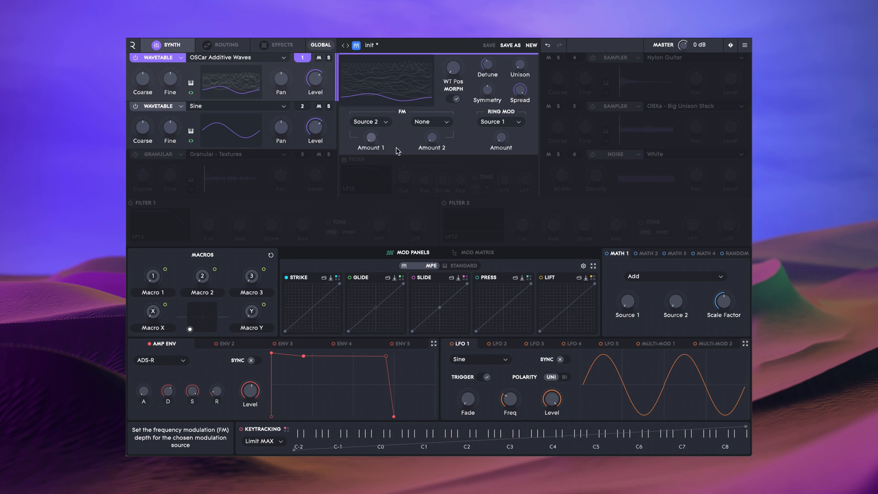
pyautogui.click(498, 121)
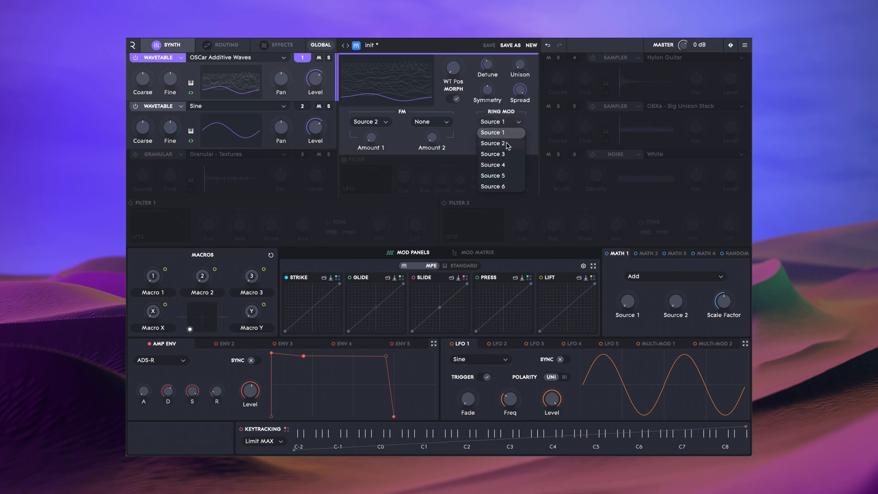
# Set source 1's Ring Mod source to Source 2 and show the routing overview.
pyautogui.click(492, 143)
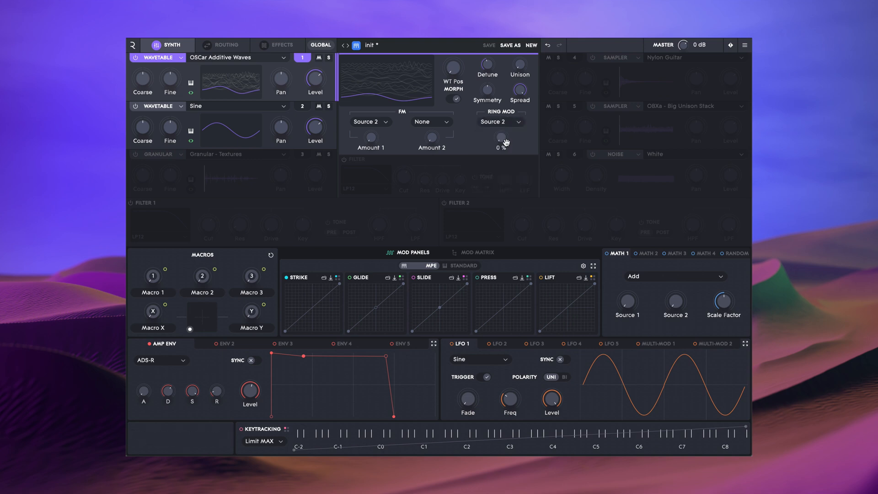
pyautogui.moveTo(498, 139)
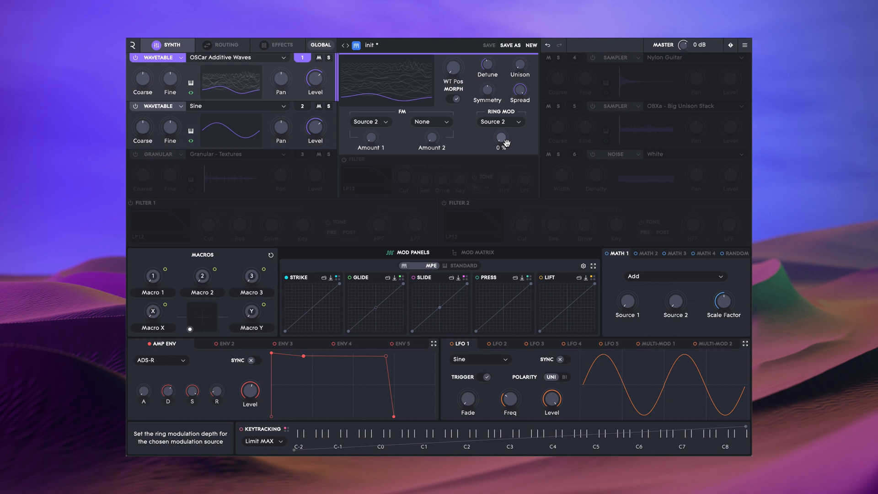
pyautogui.click(223, 45)
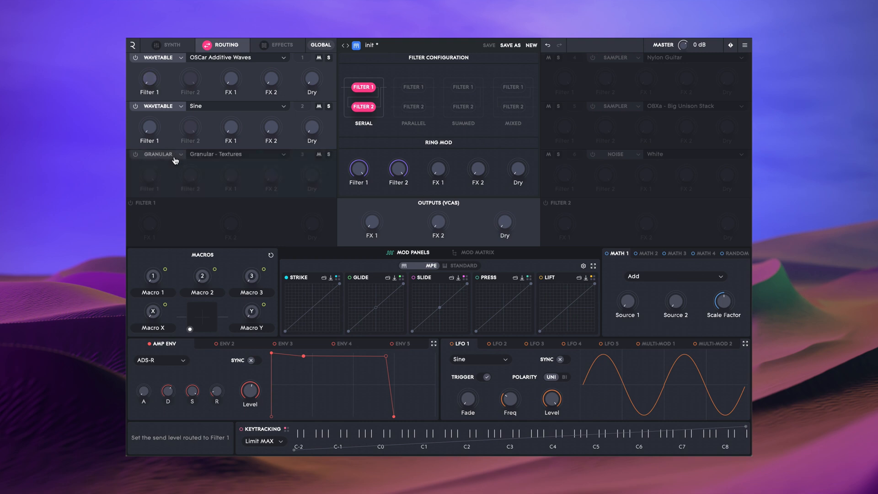
# Set the Ring Mod send into Filter 1 to 0 dB and return to the Synth page.
pyautogui.moveTo(397, 169); pyautogui.dragTo(398, 190)
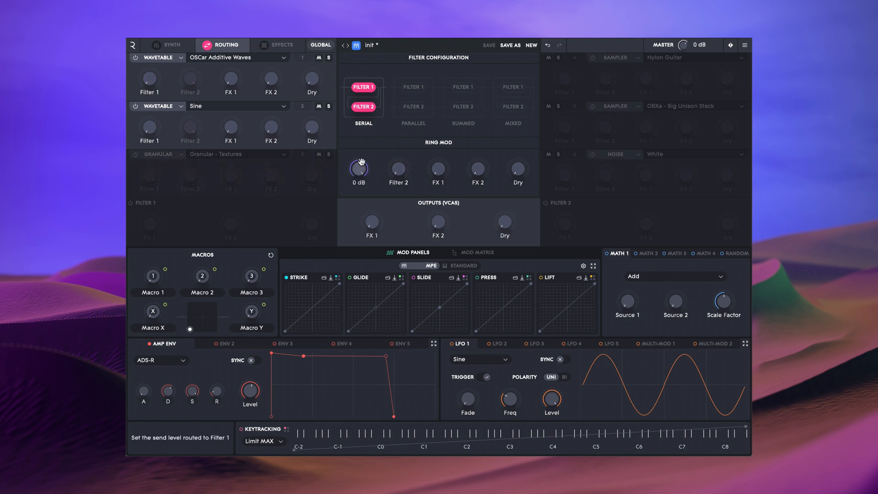
pyautogui.click(167, 45)
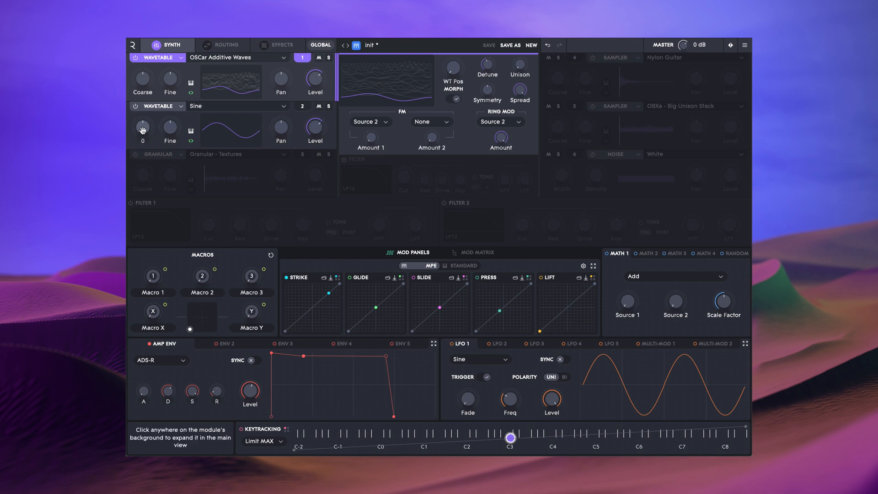
# Retune source 2's Coarse pitch above and below zero to change the FM and ring mod timbre.
pyautogui.moveTo(142, 130); pyautogui.dragTo(143, 118)
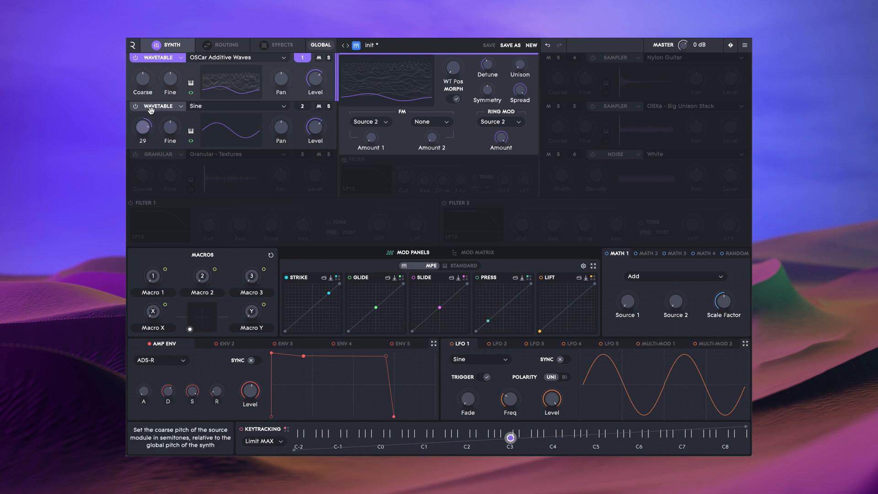
pyautogui.moveTo(142, 127); pyautogui.dragTo(142, 163)
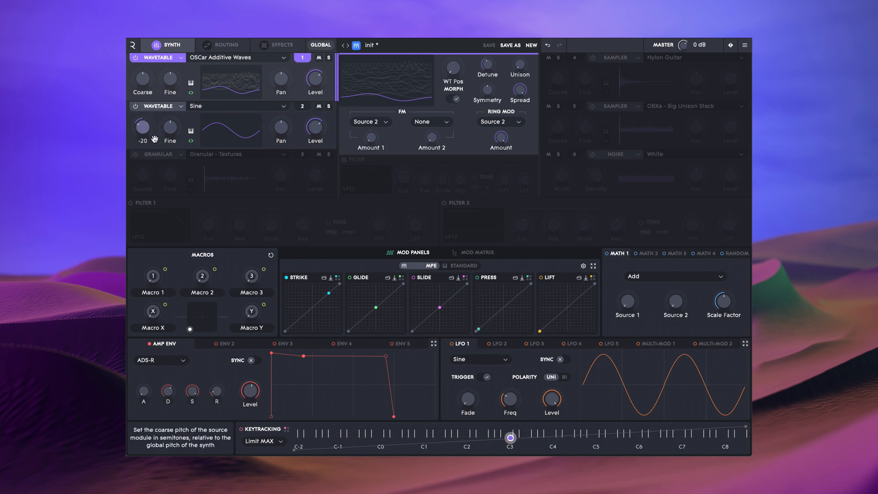
pyautogui.moveTo(143, 127); pyautogui.dragTo(143, 112)
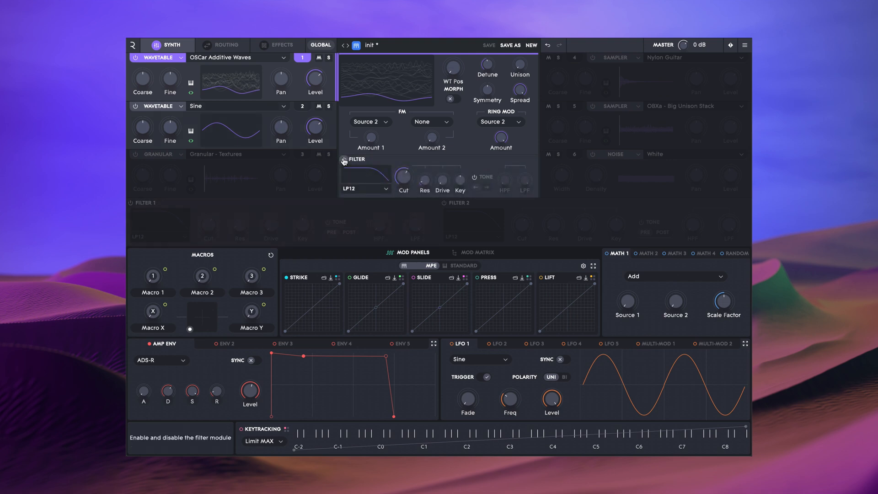
# Keep source 1's LP12 filter type and switch on its additional Tone filter.
pyautogui.click(363, 189)
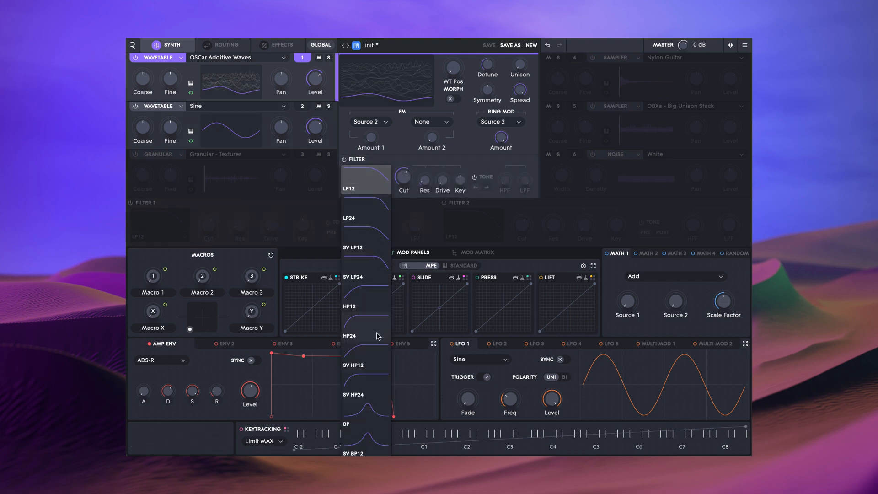
pyautogui.scroll(-3)
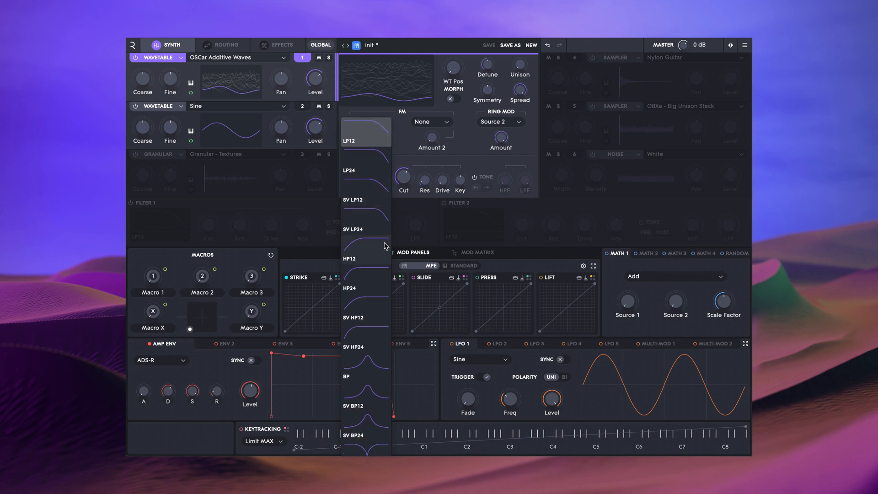
pyautogui.click(365, 140)
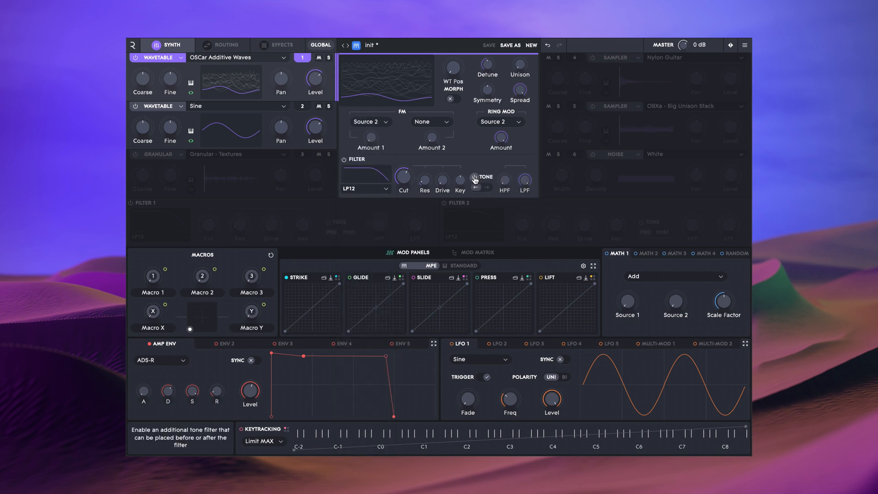